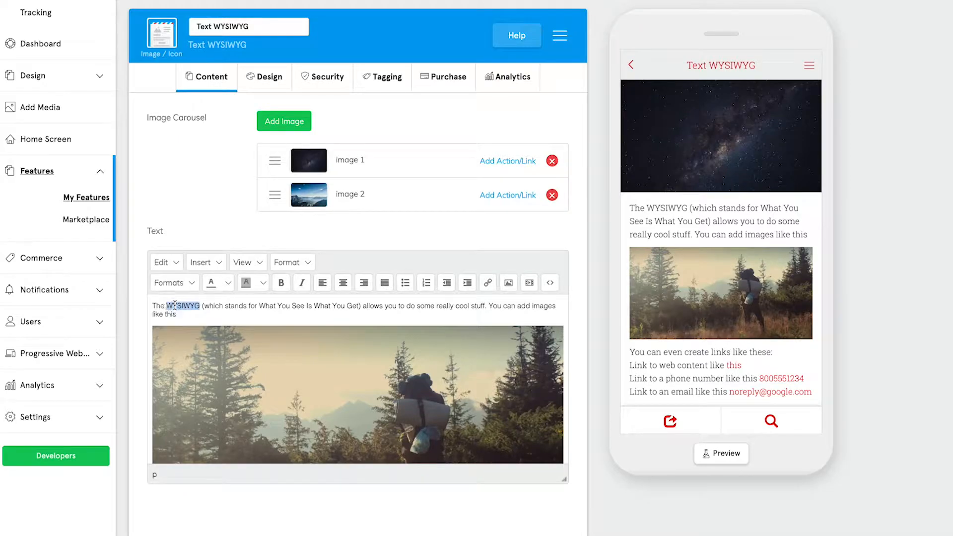
Append 'Check out how cool this is.' to the end of the first text paragraph.
{"action": "type", "text": "C"}
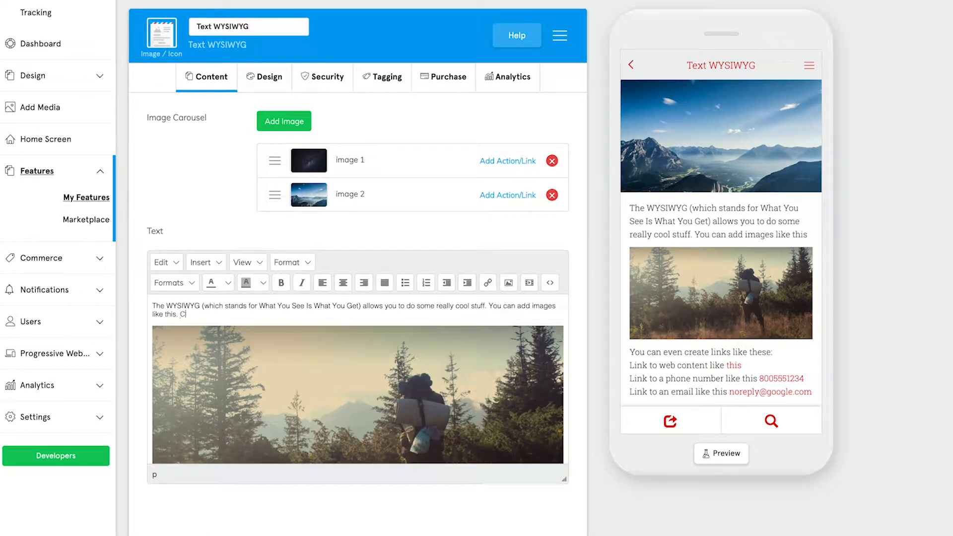
{"action": "type", "text": "heck ou th"}
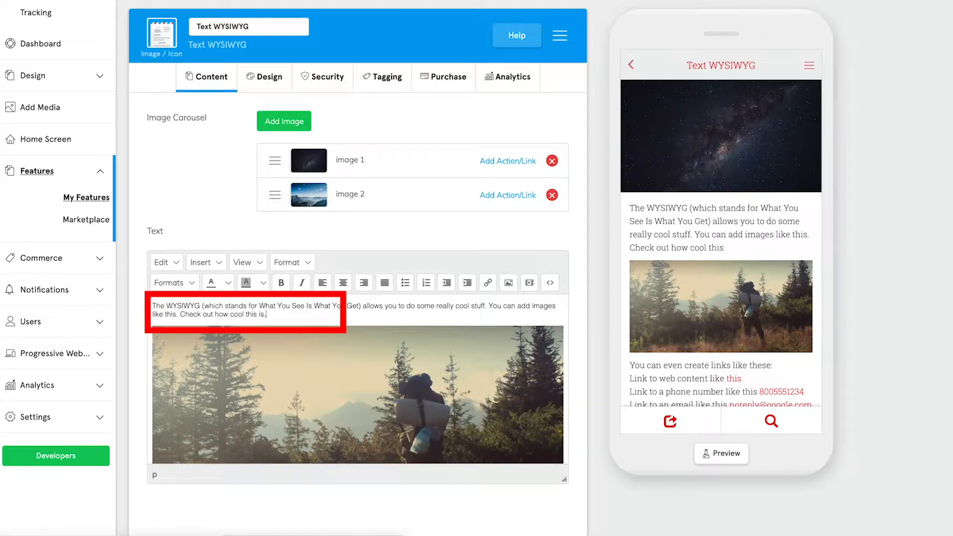
{"action": "left_click", "coordinate": [528, 282]}
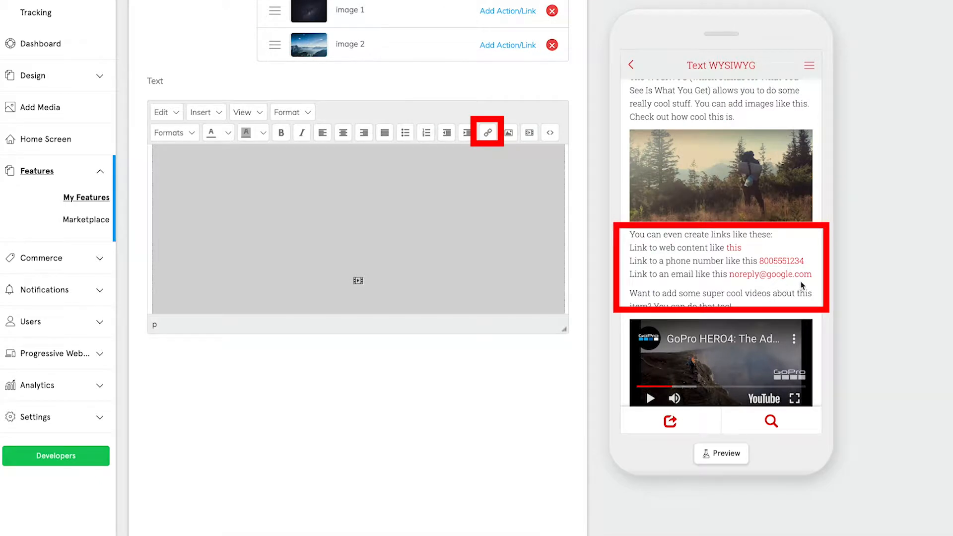
{"action": "mouse_move", "coordinate": [738, 249]}
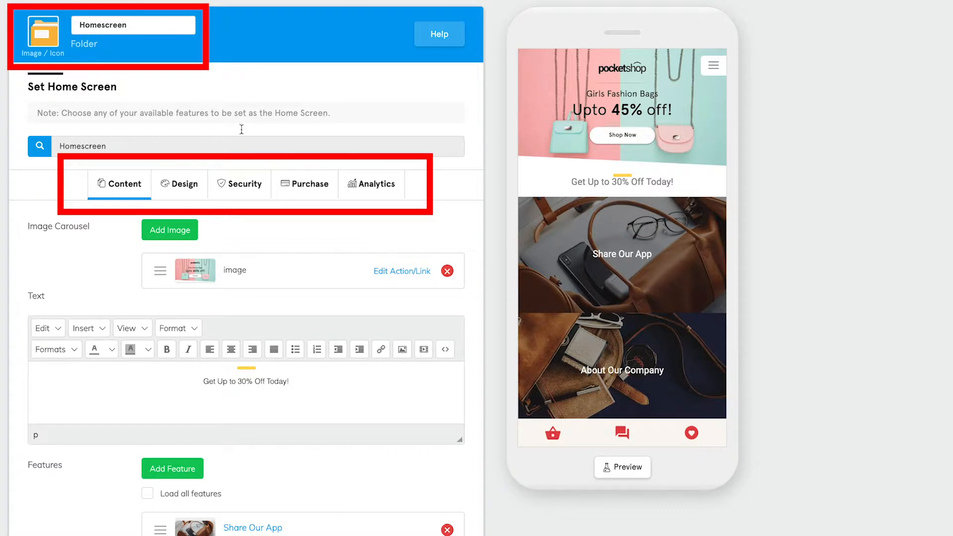
Rename the Homescreen folder to 'New Homepage' and add the line 'In stores only.'.
{"action": "left_click", "coordinate": [41, 35]}
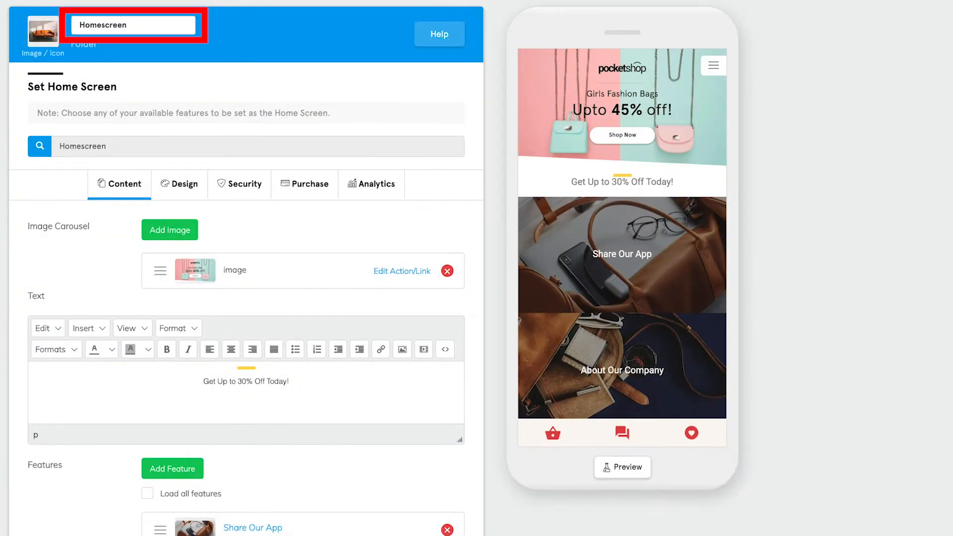
{"action": "type", "text": "New Homepage"}
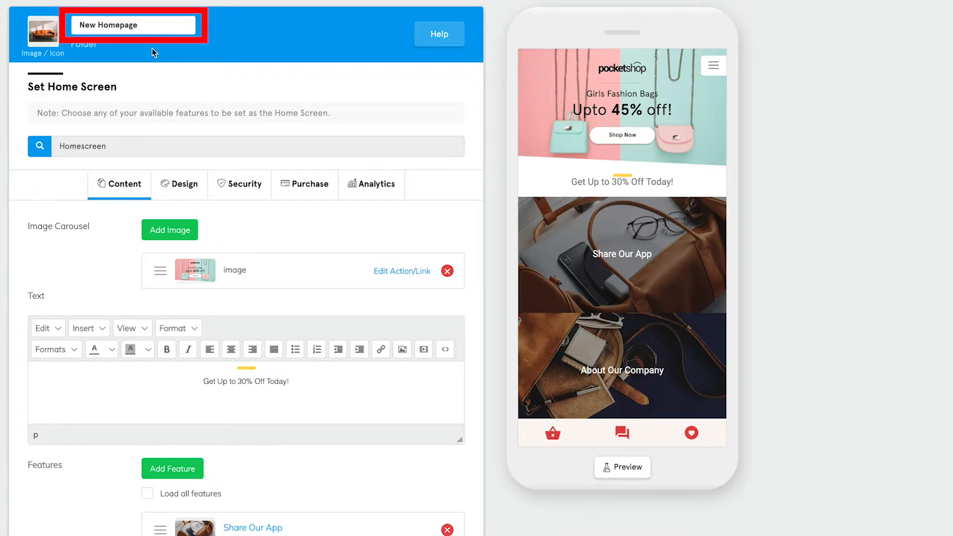
{"action": "type", "text": "In stores only."}
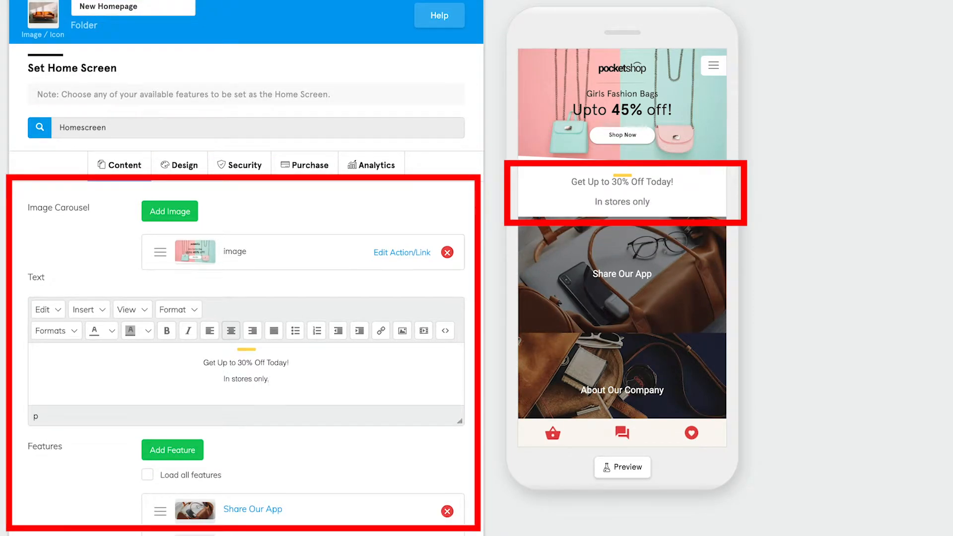
{"action": "left_click", "coordinate": [184, 164]}
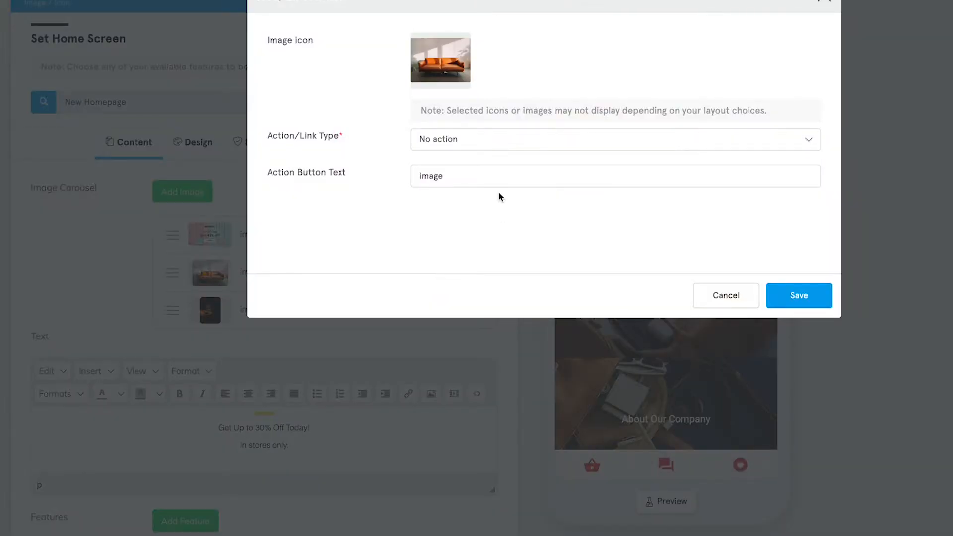
{"action": "left_click", "coordinate": [615, 139]}
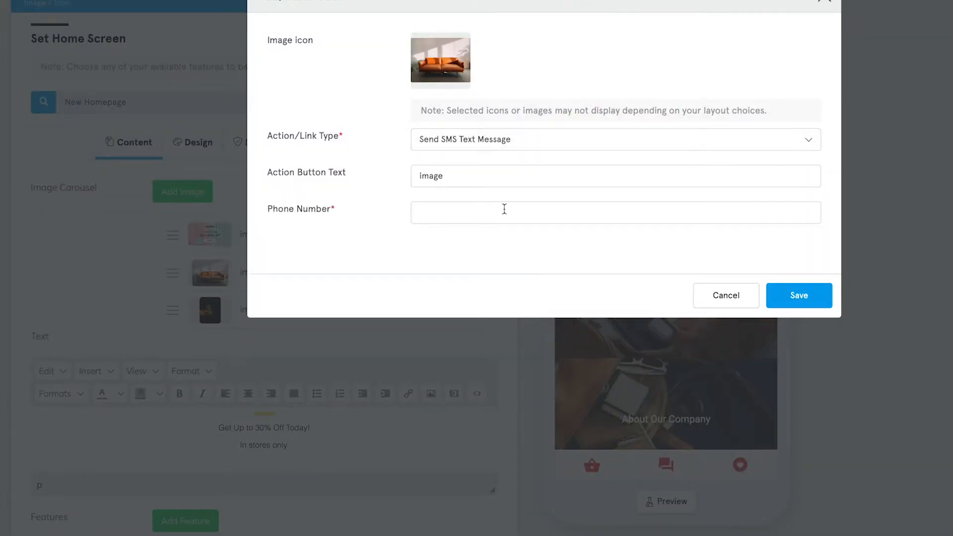
{"action": "type", "text": "5555555555"}
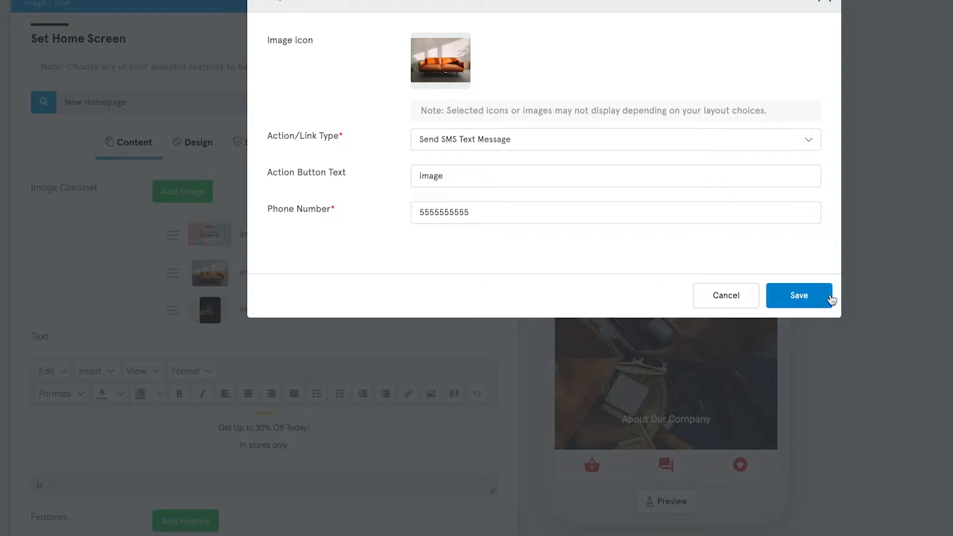
{"action": "left_click", "coordinate": [799, 295]}
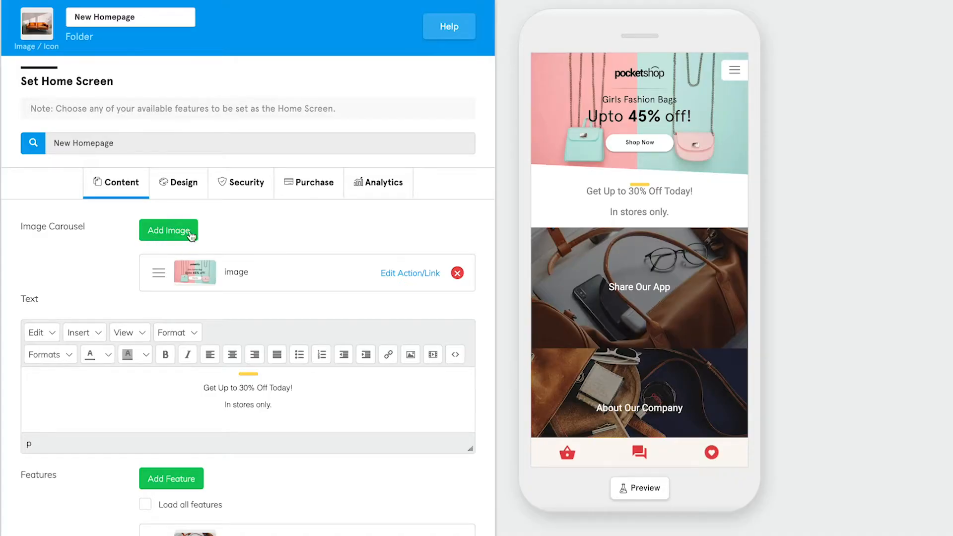
Add a carousel image from Stock Images, searching 'house' then 'space' and picking a result.
{"action": "left_click", "coordinate": [169, 230]}
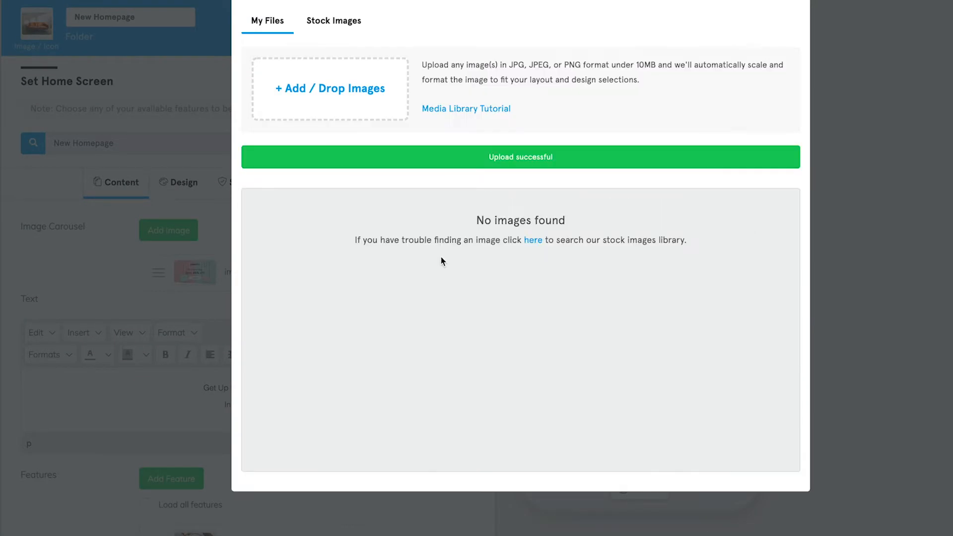
{"action": "left_click", "coordinate": [334, 20]}
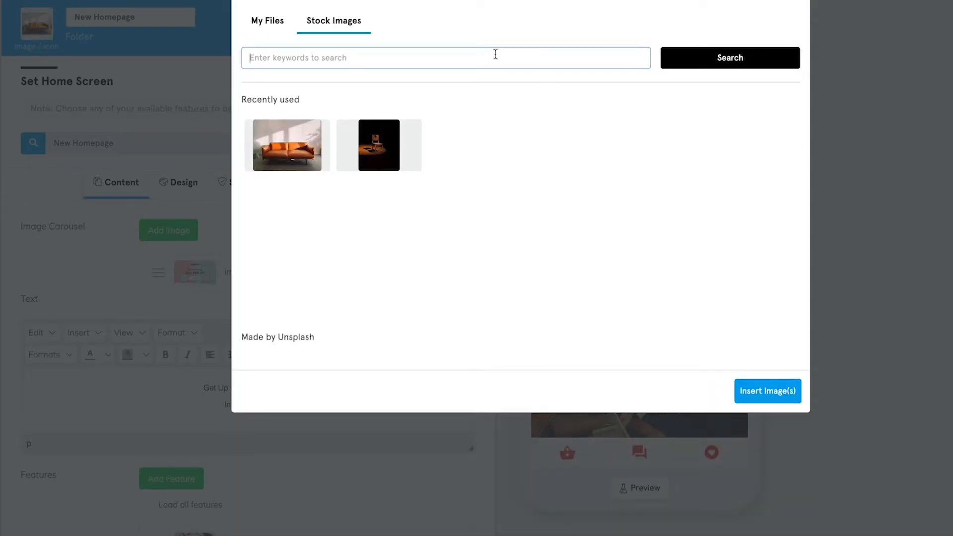
{"action": "type", "text": "house"}
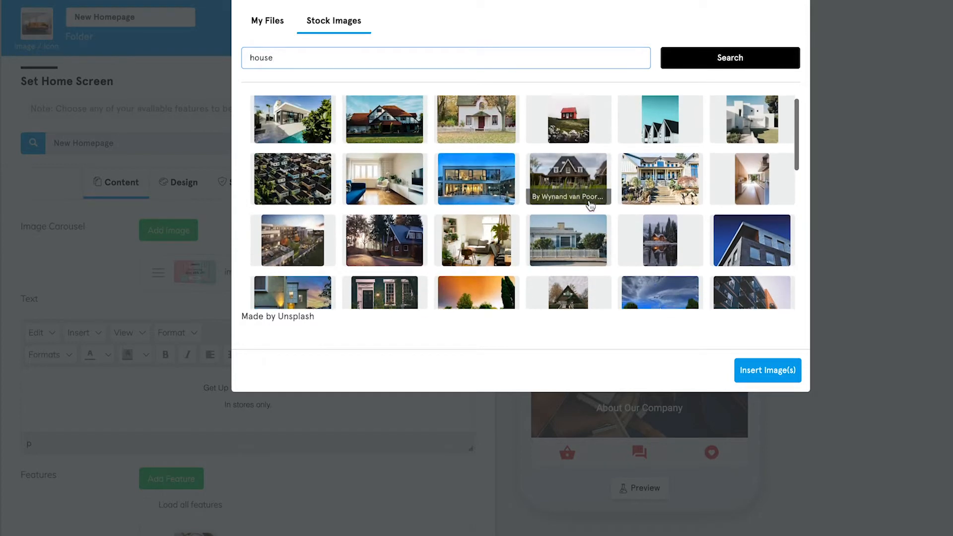
{"action": "type", "text": "space"}
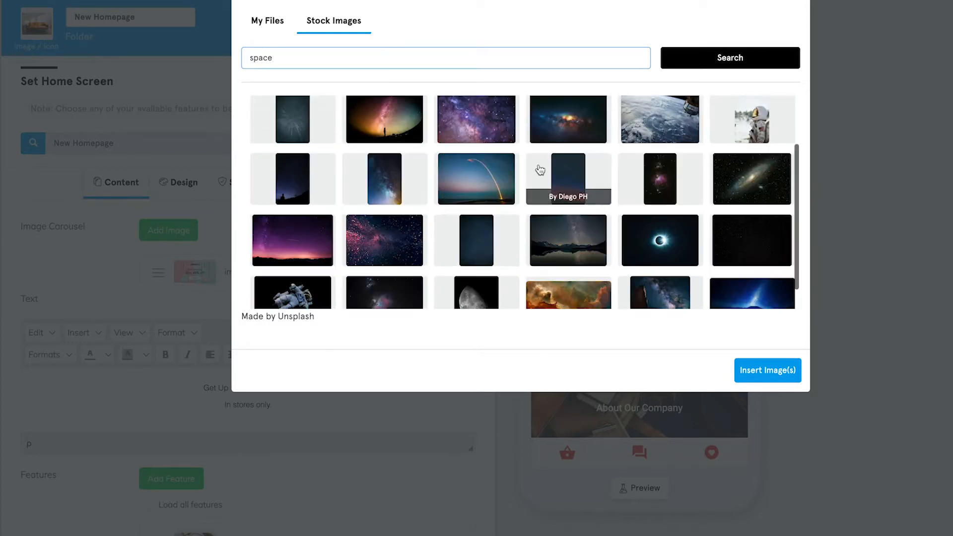
{"action": "left_click", "coordinate": [767, 370]}
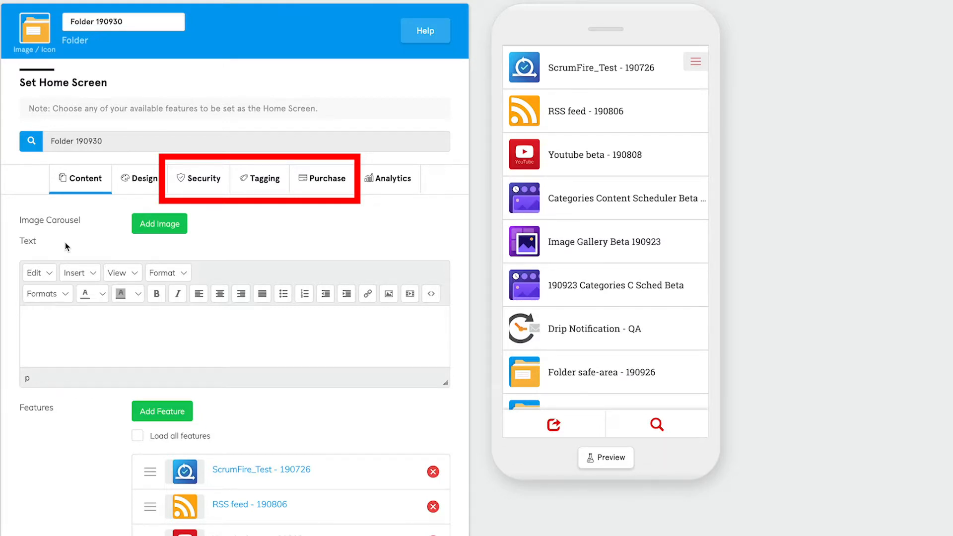
Turn on Require Login in Security, with required tags matching any tag.
{"action": "left_click", "coordinate": [202, 178]}
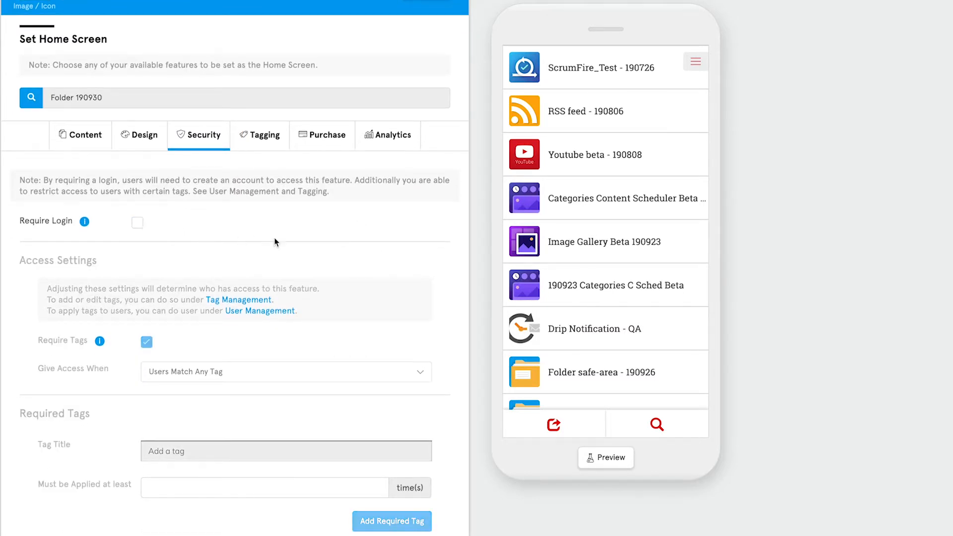
{"action": "scroll", "scroll_direction": "down", "scroll_amount": 3}
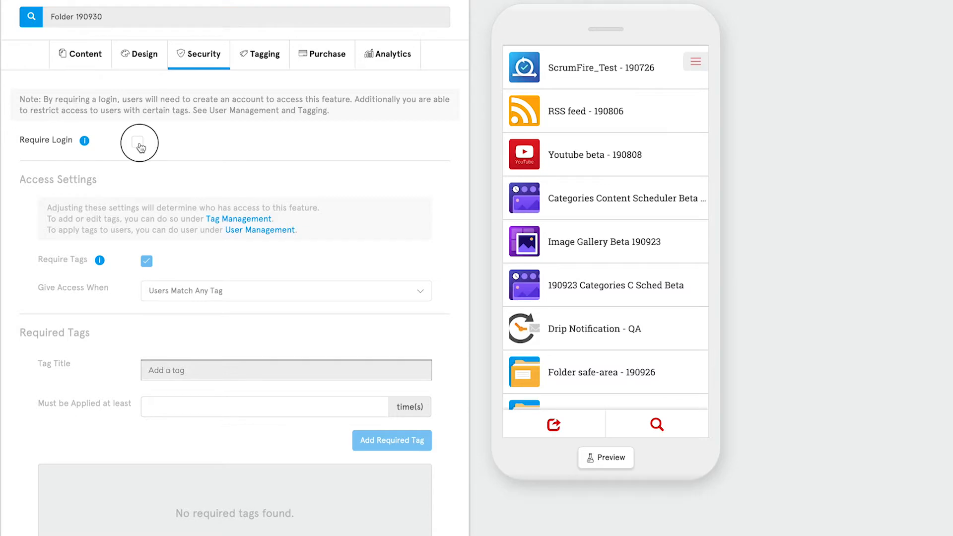
{"action": "left_click", "coordinate": [139, 143]}
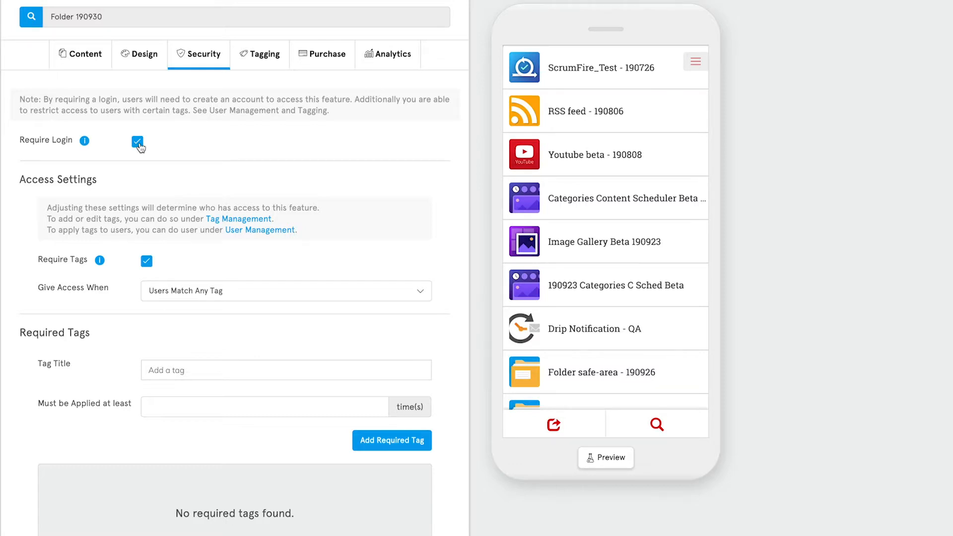
{"action": "scroll", "scroll_direction": "down", "scroll_amount": 3}
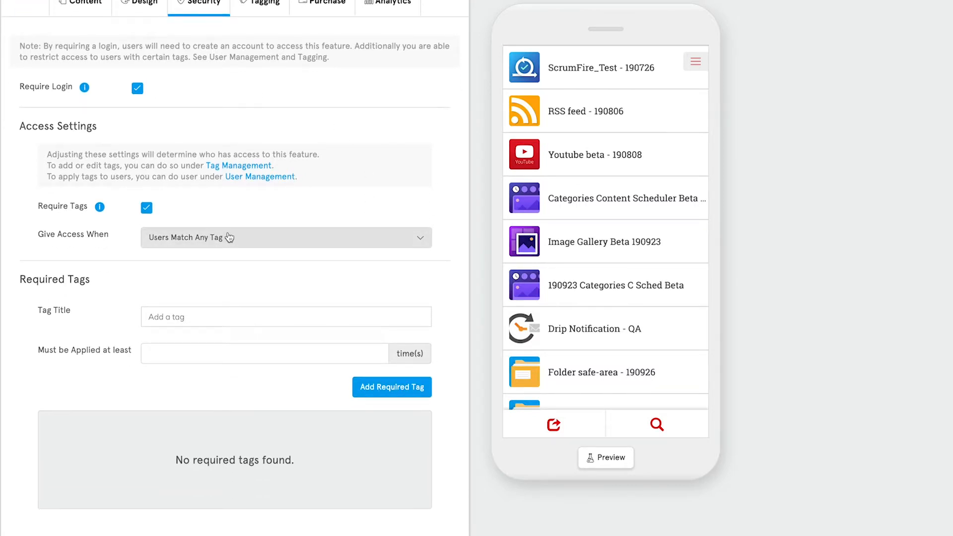
{"action": "left_click", "coordinate": [285, 238]}
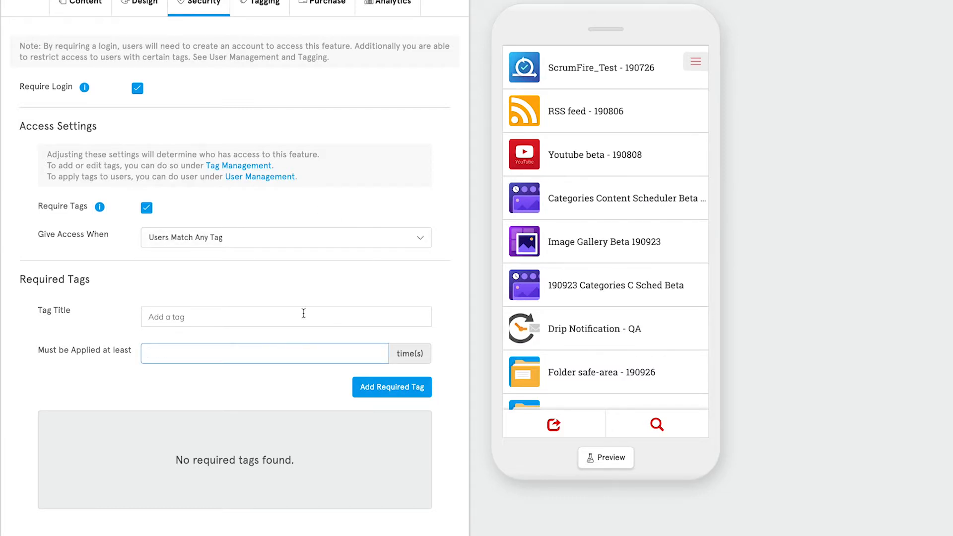
Tag users who open Folder 190930 with the tag title 'soles'.
{"action": "left_click", "coordinate": [255, 167]}
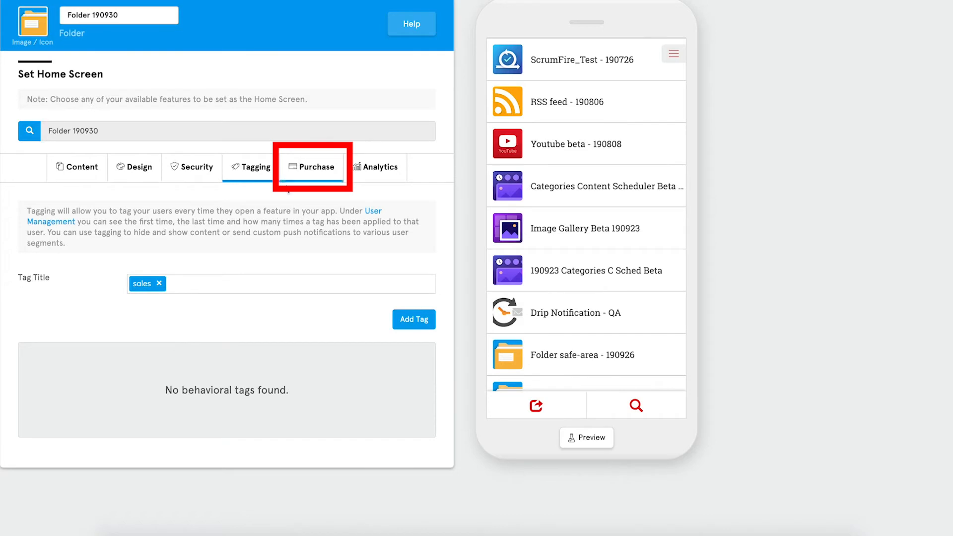
Turn on Require Purchase with Subscriptions selected in the Purchase settings.
{"action": "left_click", "coordinate": [313, 167]}
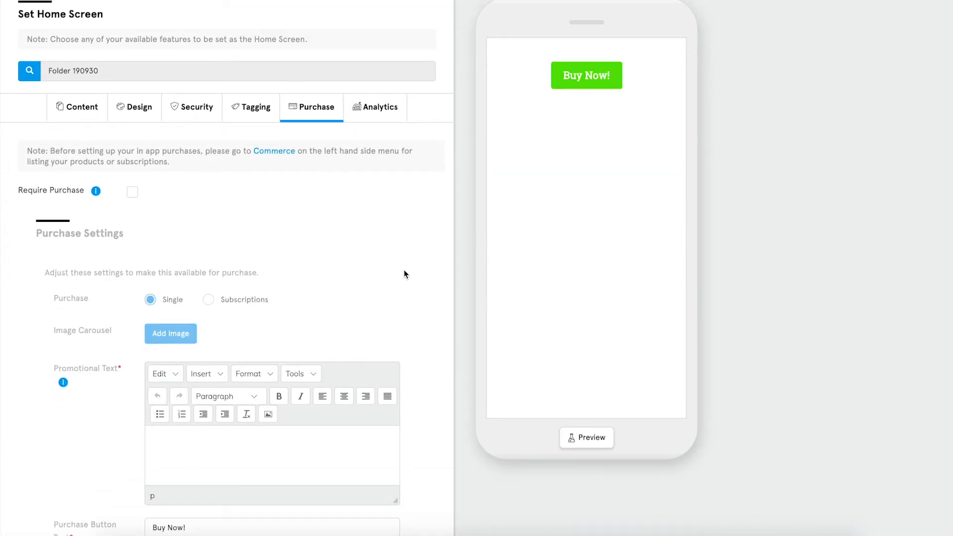
{"action": "left_click", "coordinate": [132, 191]}
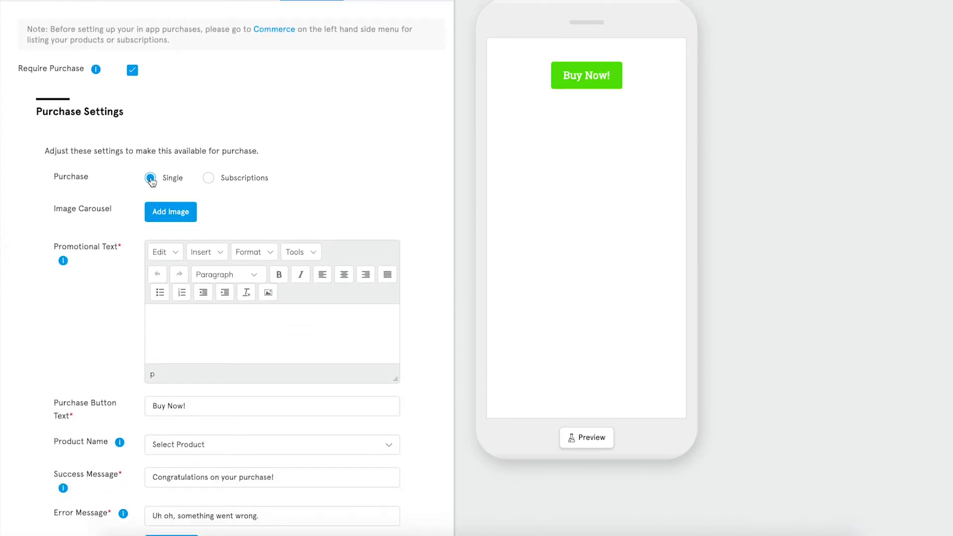
{"action": "left_click", "coordinate": [208, 178]}
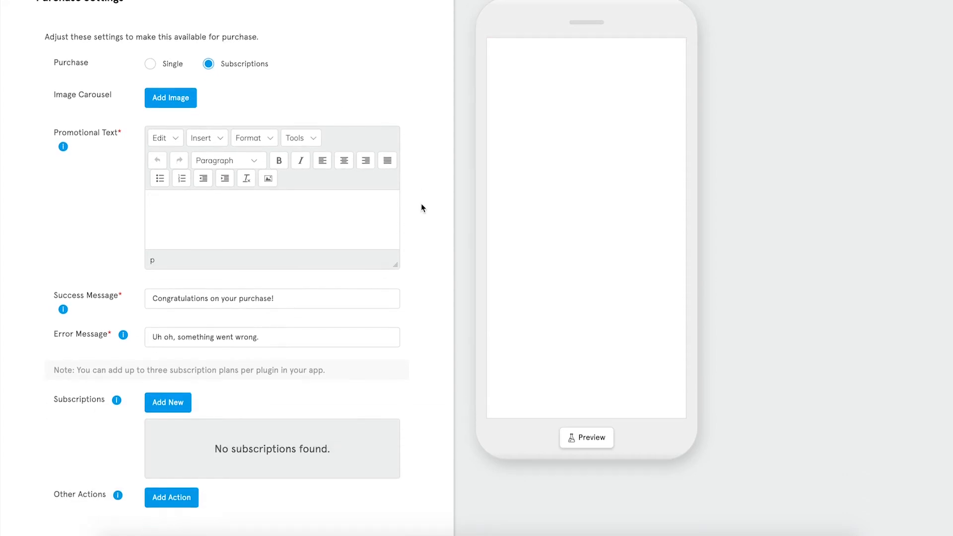
{"action": "scroll", "scroll_direction": "down", "scroll_amount": 3}
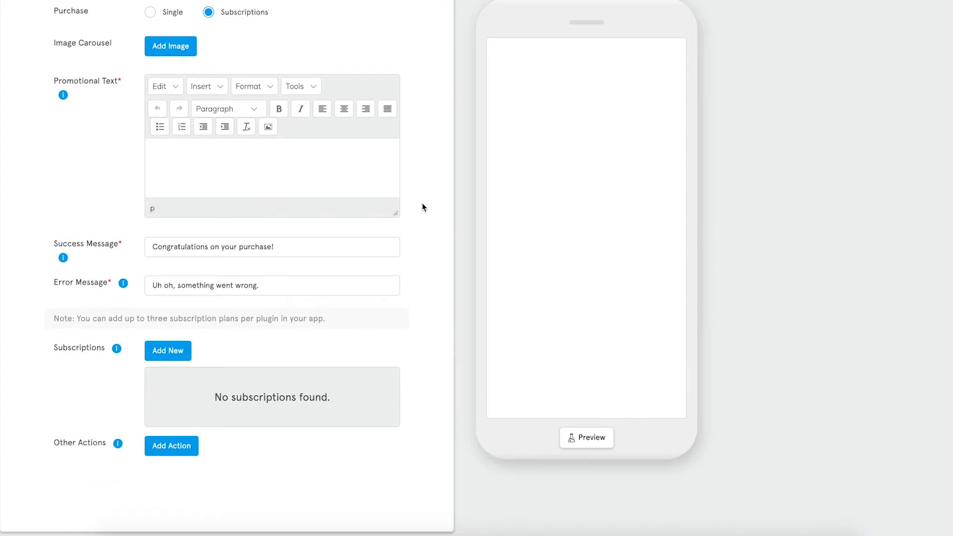